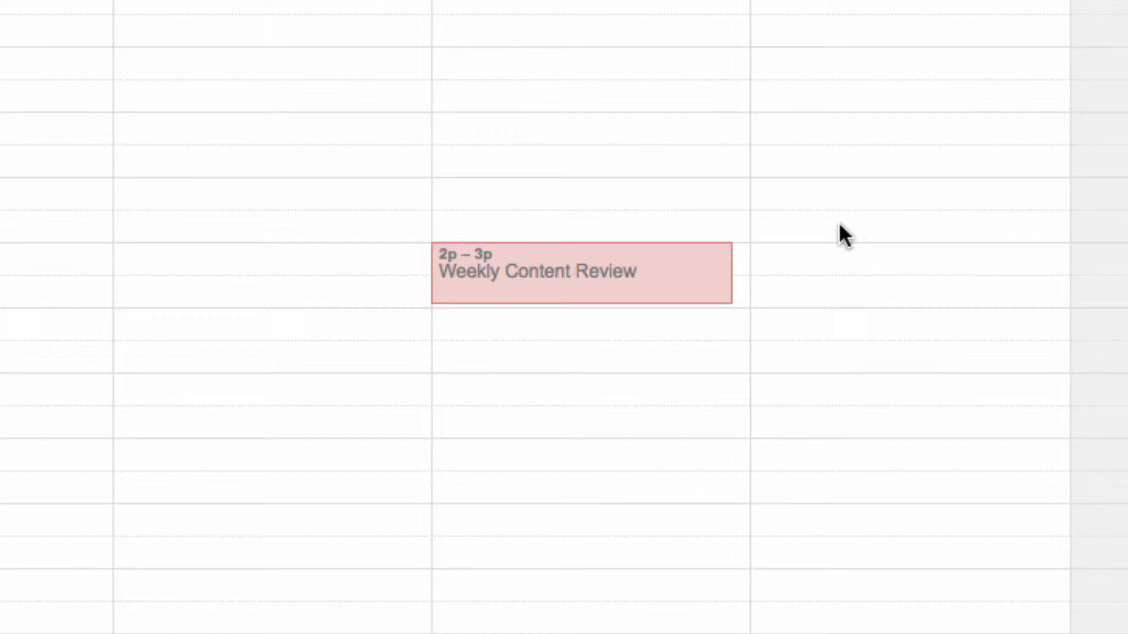
mouse_move(50, 321)
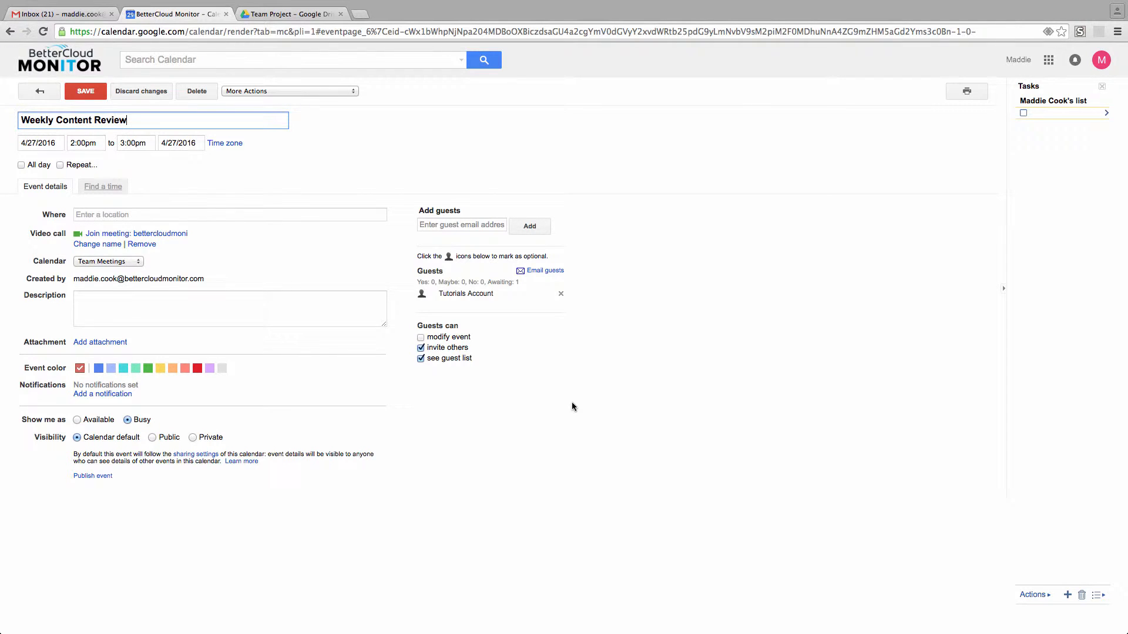
mouse_move(526, 417)
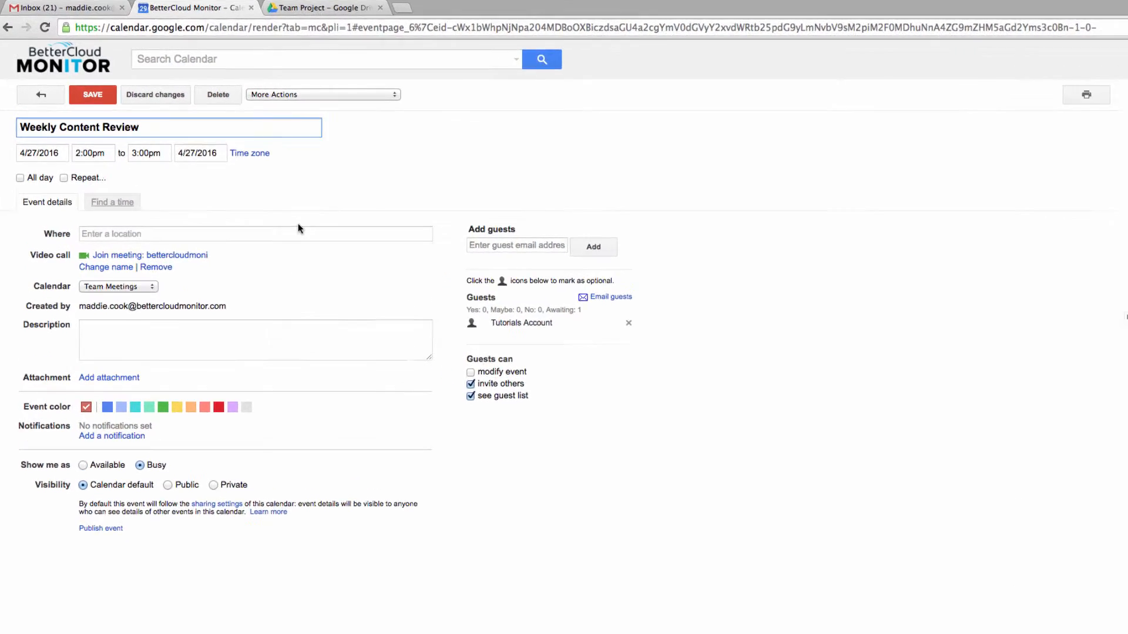
Show the additional event actions for the Weekly Content Review event
left_click(322, 94)
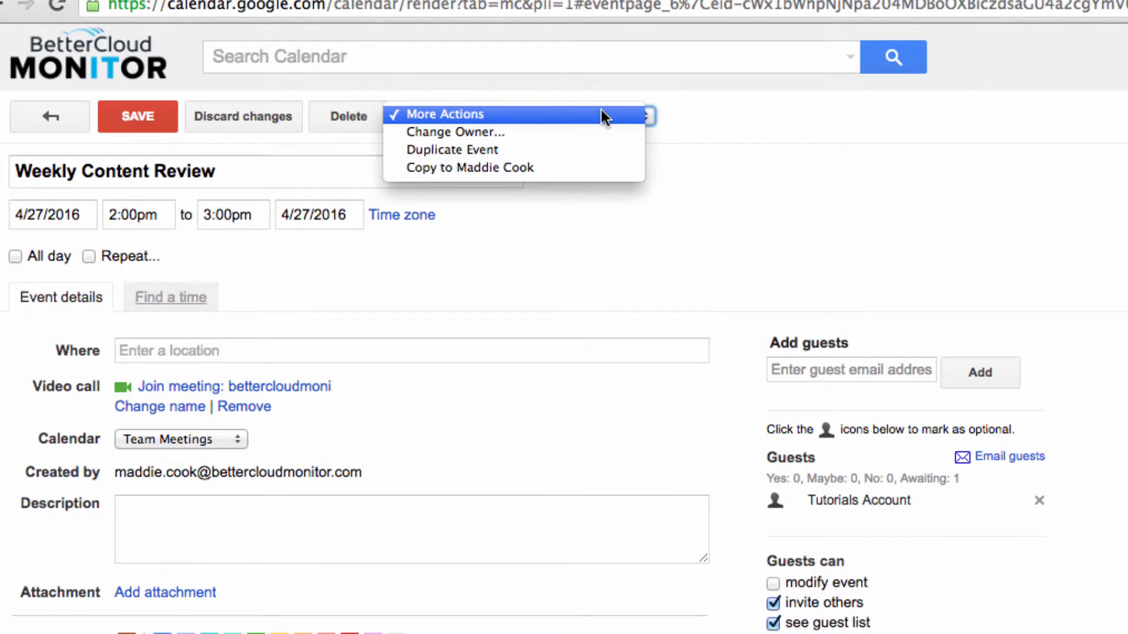
mouse_move(588, 137)
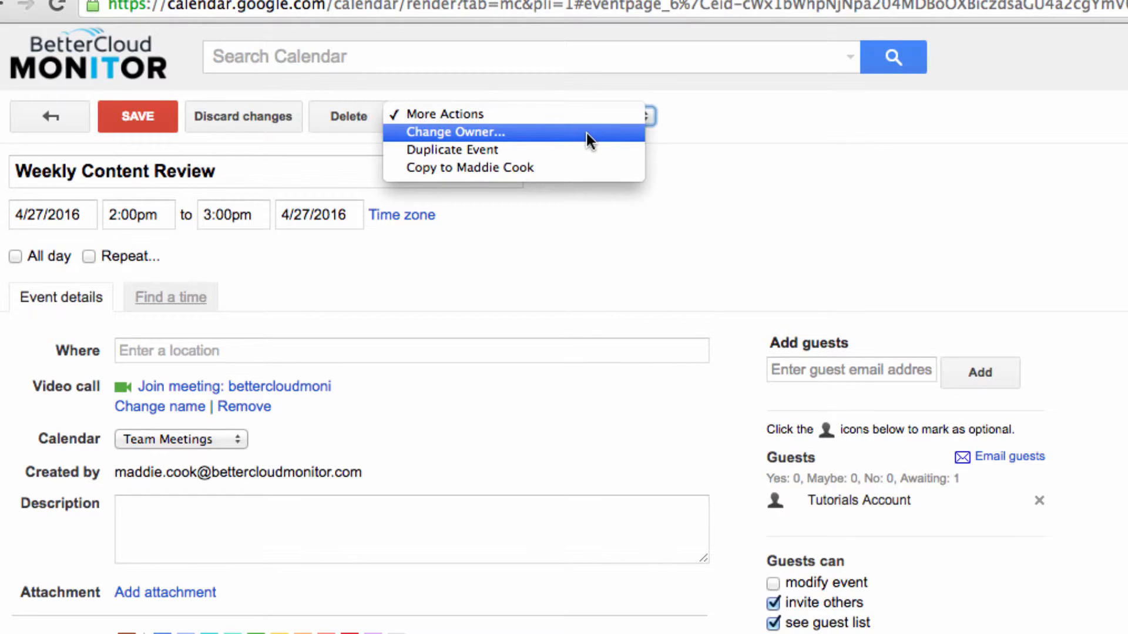
Start Change Owner and choose Tutorials Account as the new owner
left_click(453, 132)
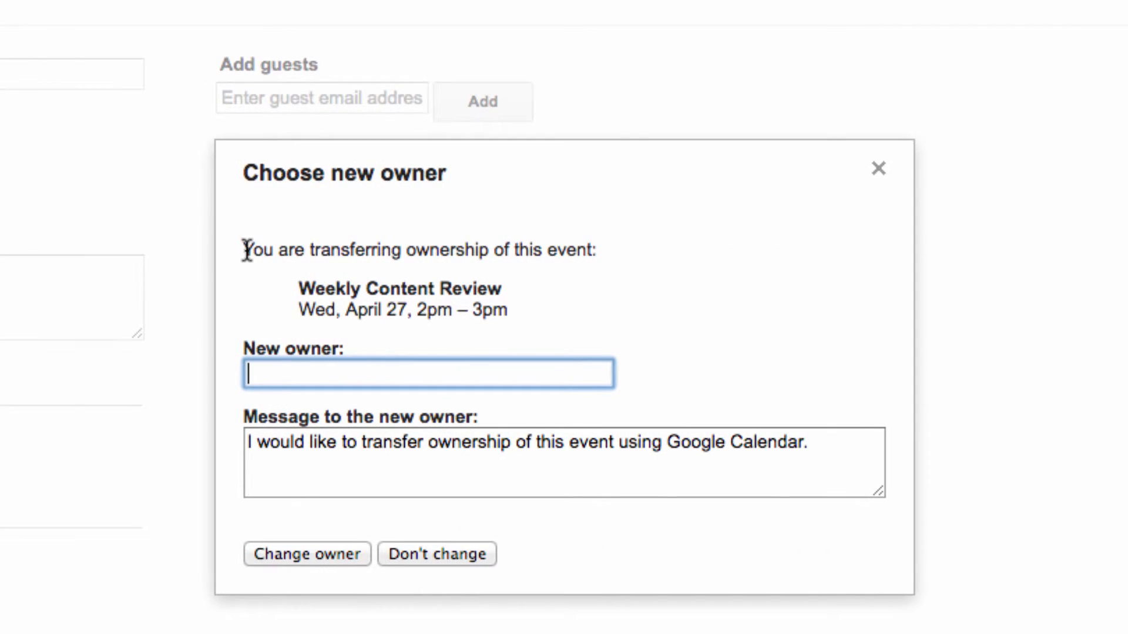
mouse_move(400, 374)
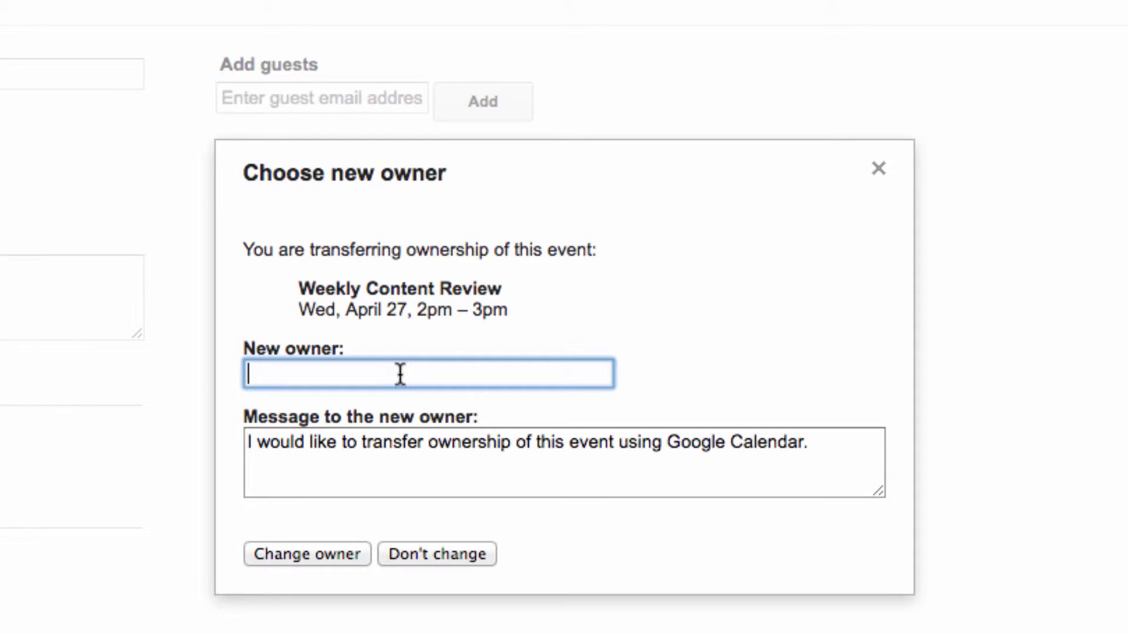
type("tutorial")
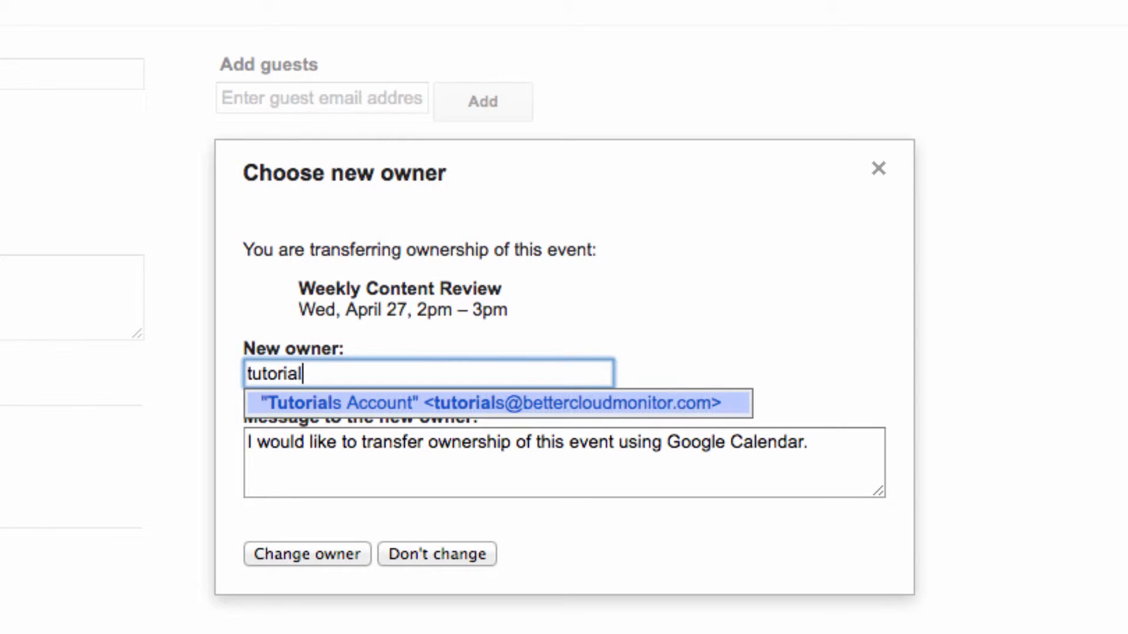
left_click(461, 401)
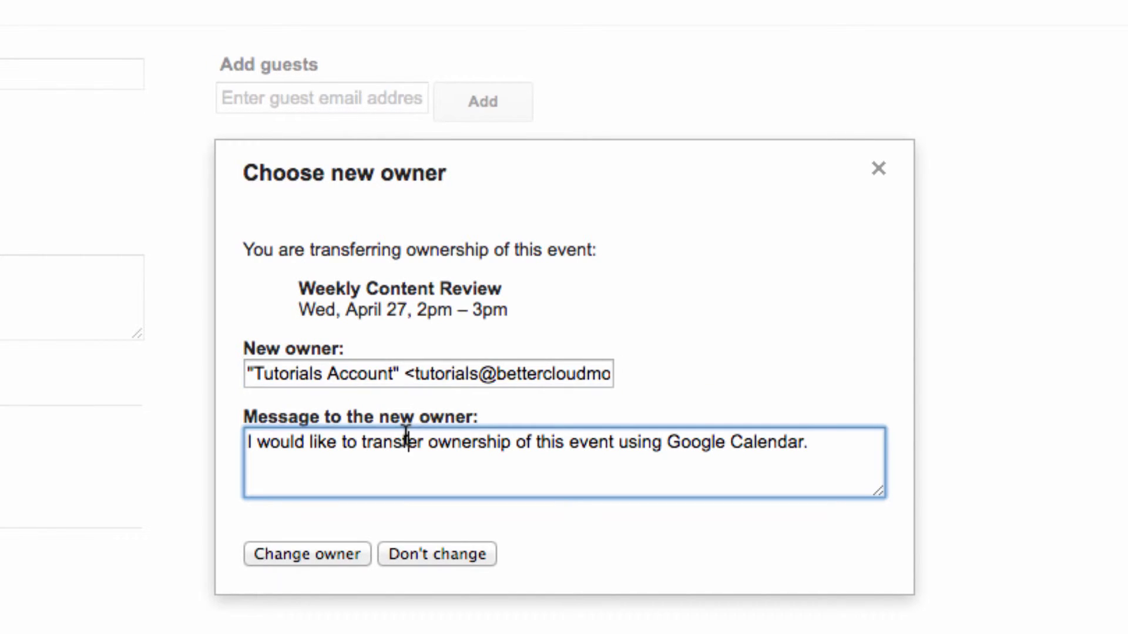
Send the transfer with the note 'Hello! I'm transferring ownership of this task to you to complete on a weekly basis. Thanks so much!'
type("Hello! I'm transferr")
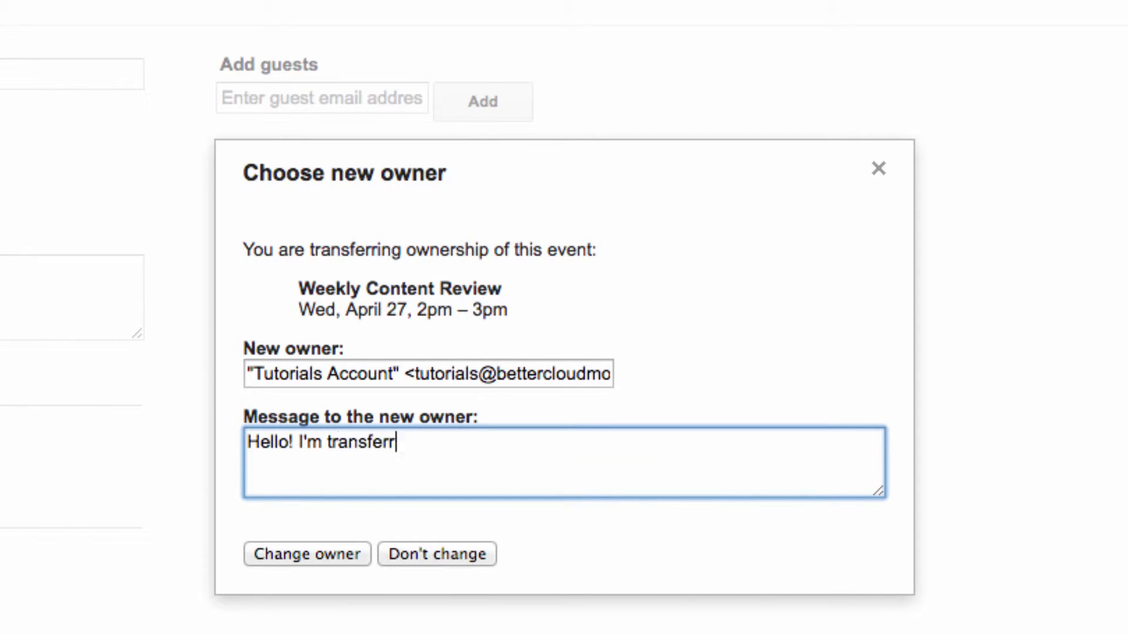
type("ing ownership of this task to you to complet")
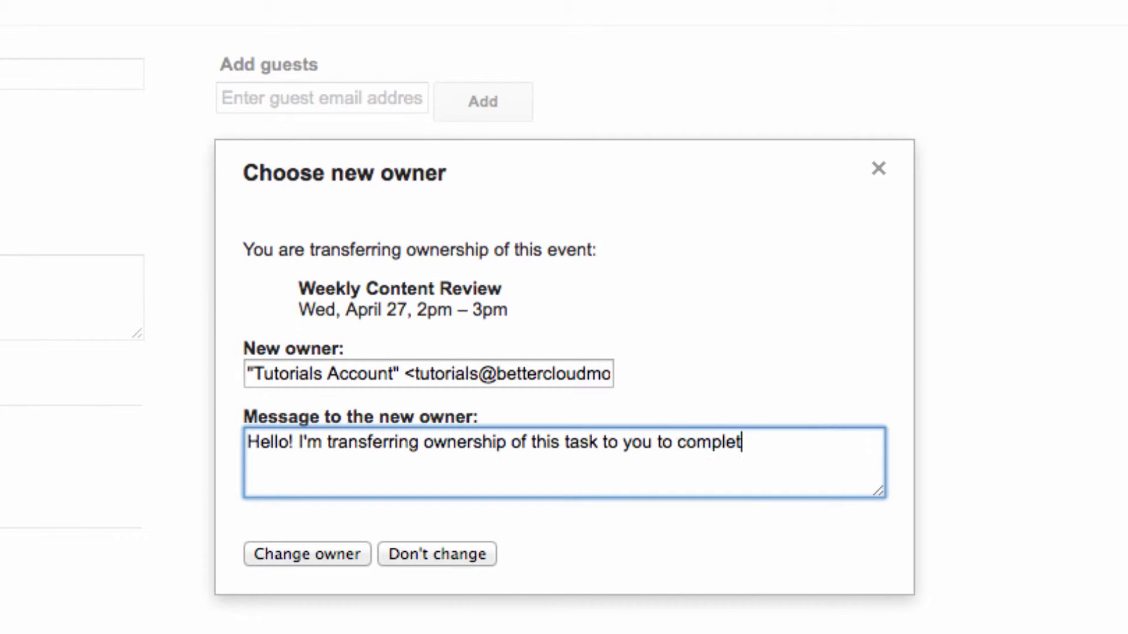
type("e on a weekly basis. Thanks so much!")
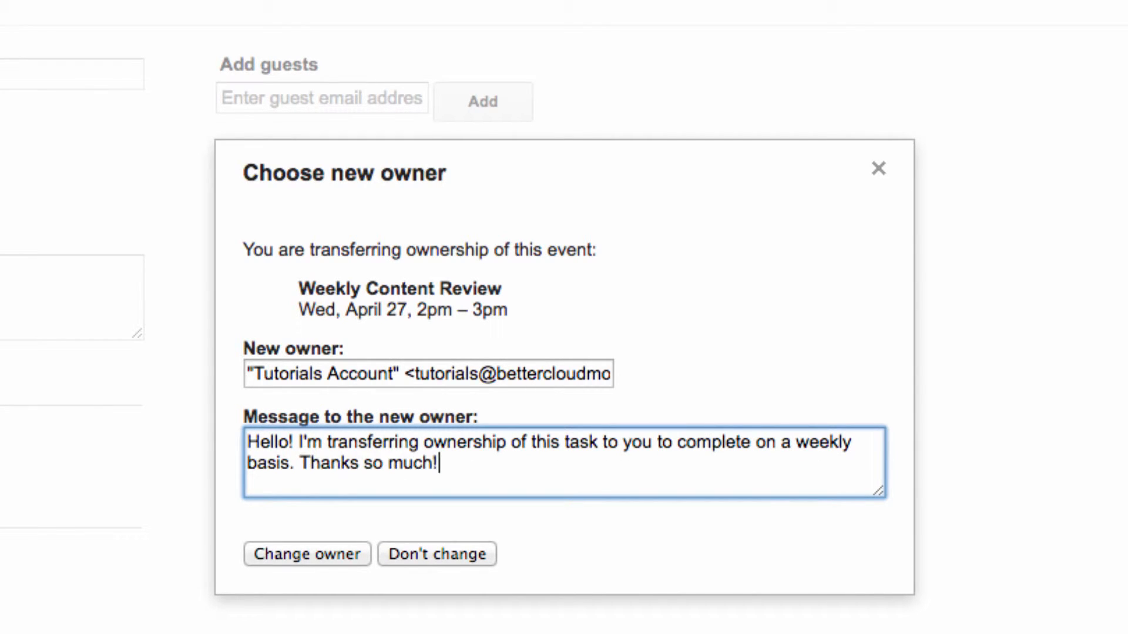
left_click(307, 553)
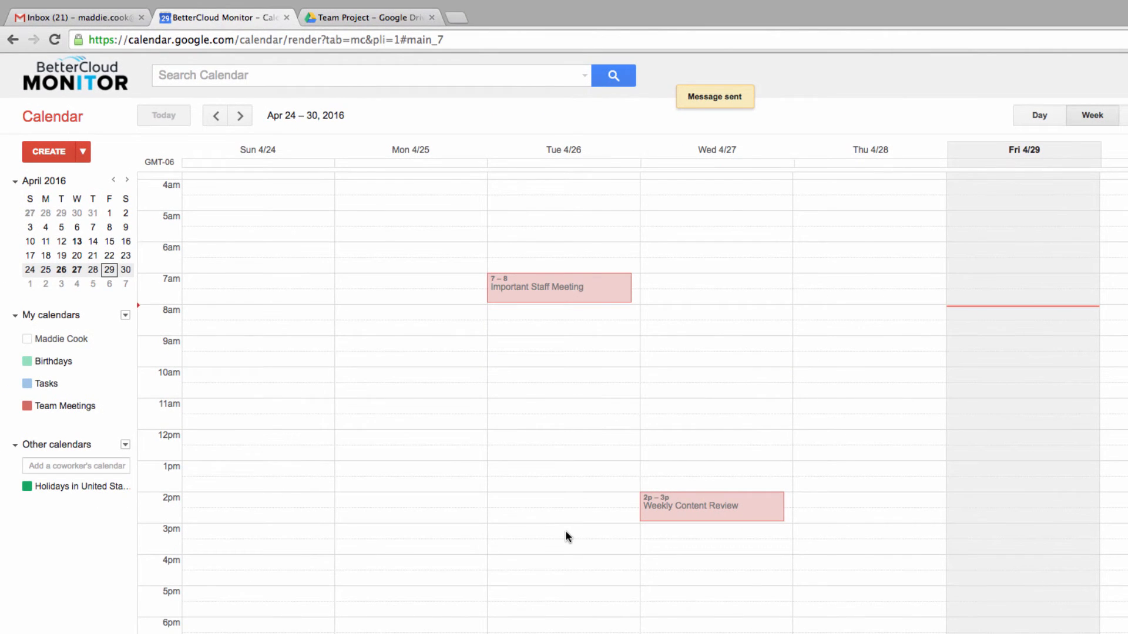